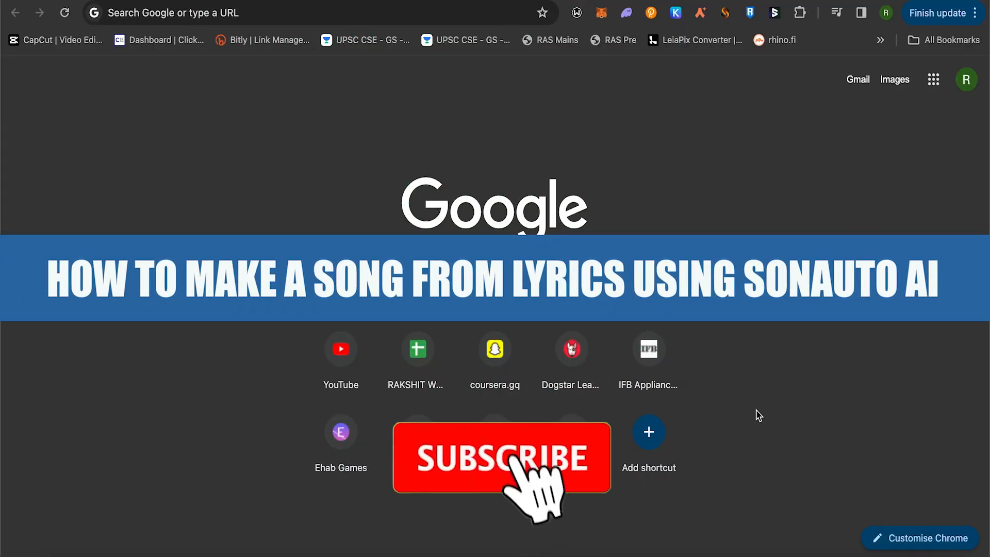
# - Load sonauto.ai from the new tab page to reach Popular Songs
pyautogui.click(500, 458)
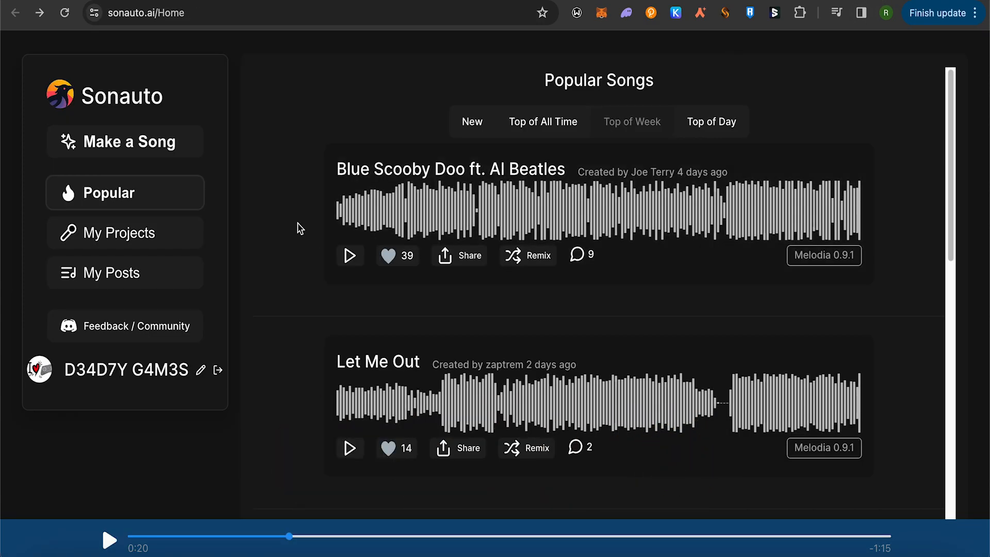
pyautogui.moveTo(283, 221)
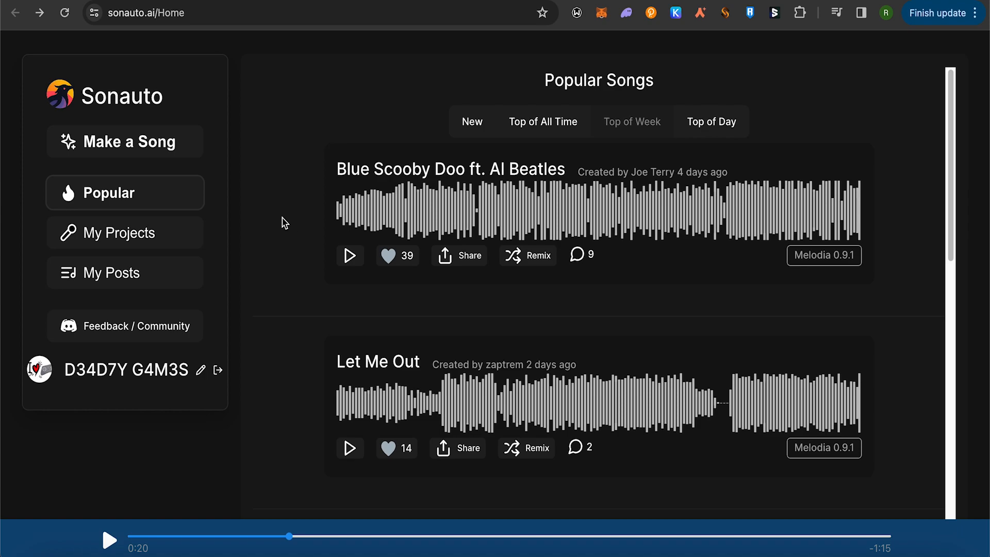
pyautogui.moveTo(117, 154)
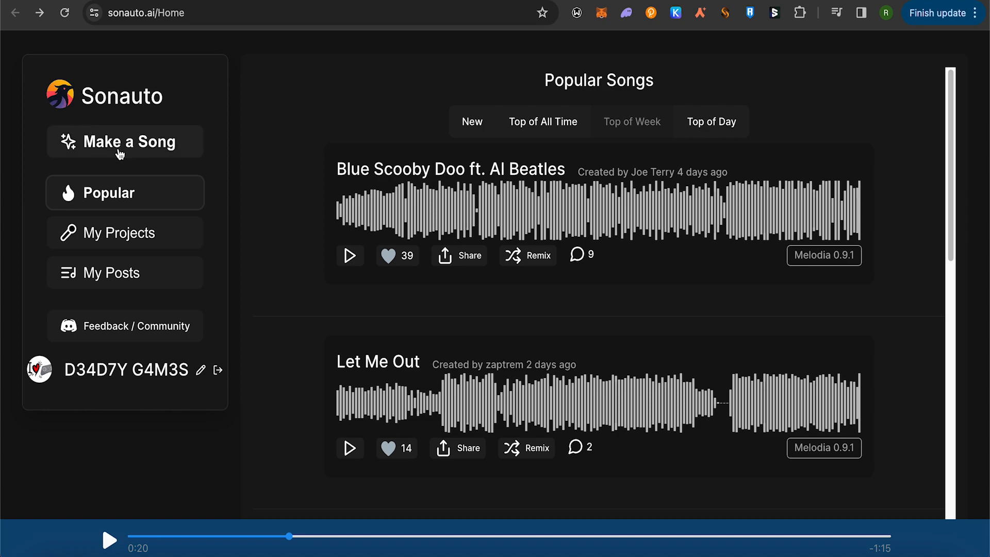
# - Start a new song project named 'Sample' and create it
pyautogui.click(124, 142)
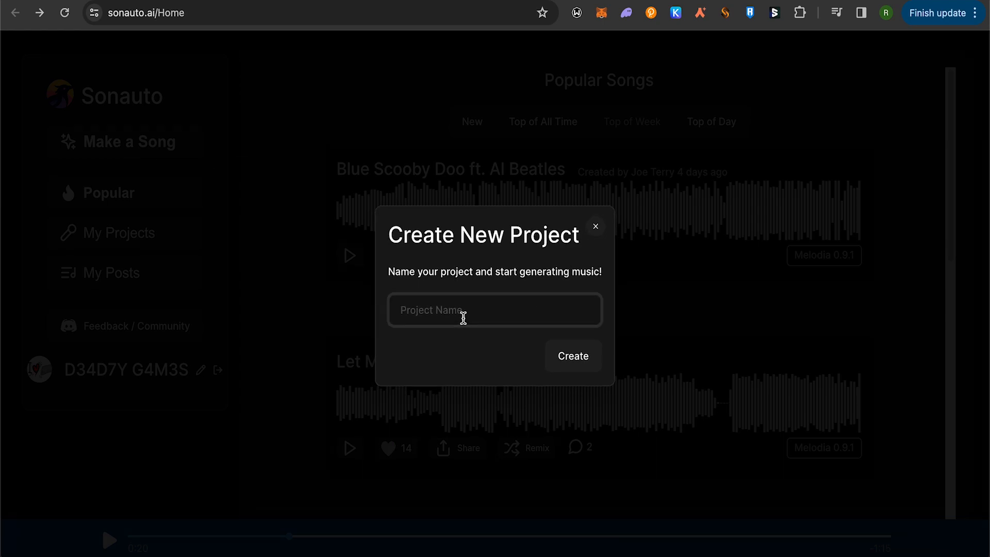
pyautogui.write('Sample')
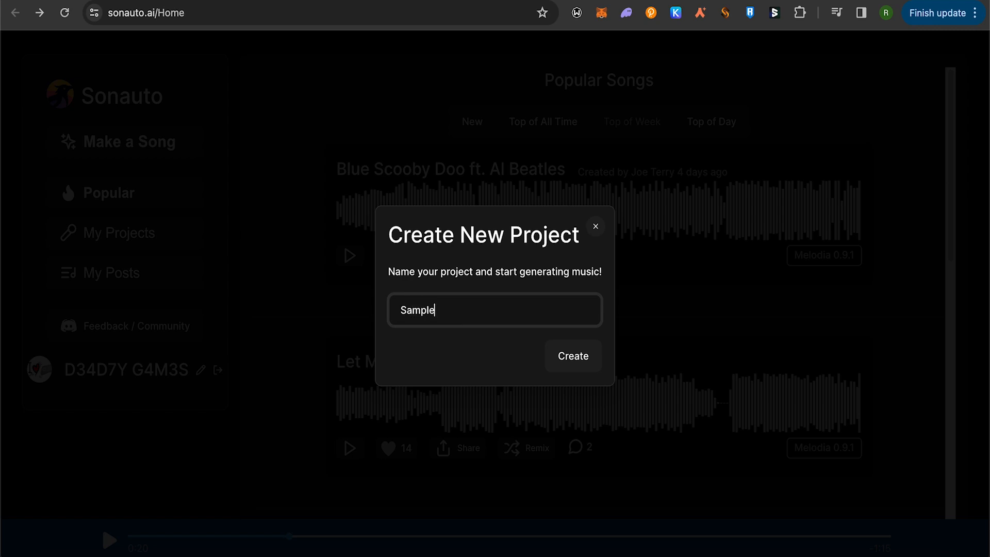
pyautogui.click(596, 226)
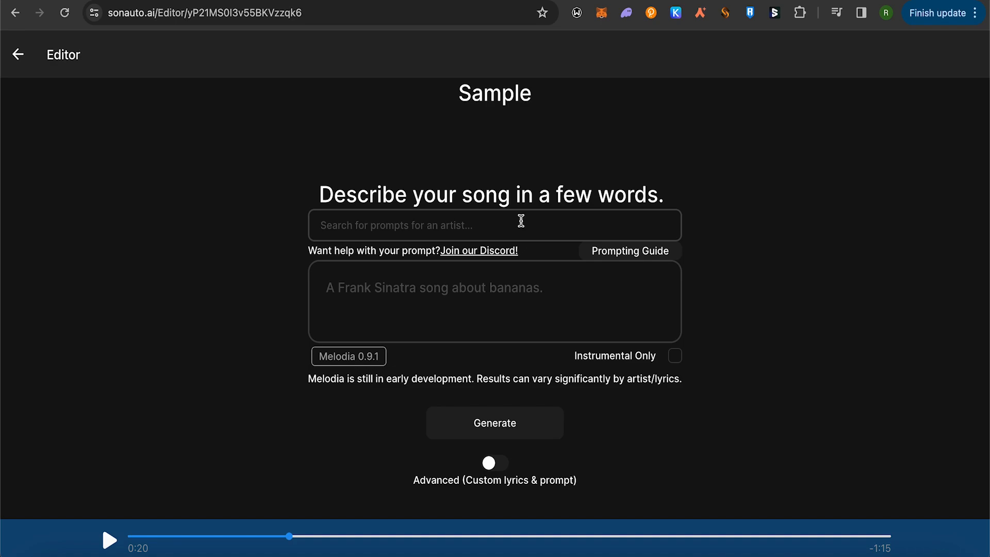
pyautogui.moveTo(469, 294)
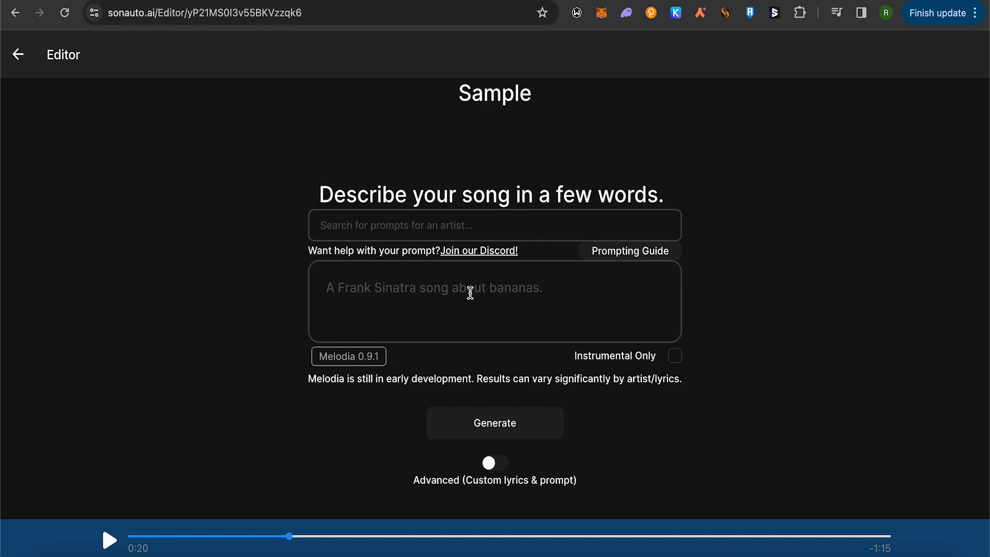
pyautogui.moveTo(409, 303)
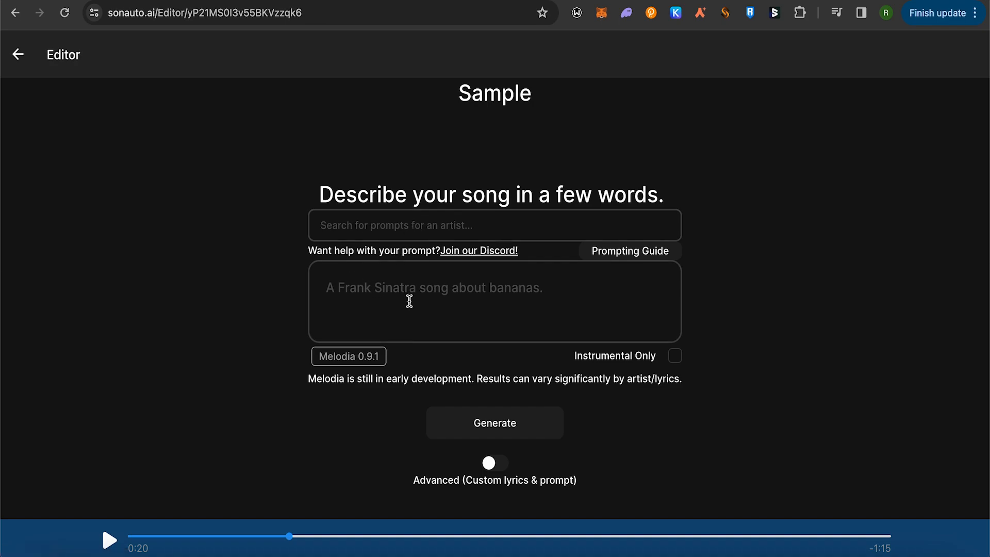
pyautogui.moveTo(435, 292)
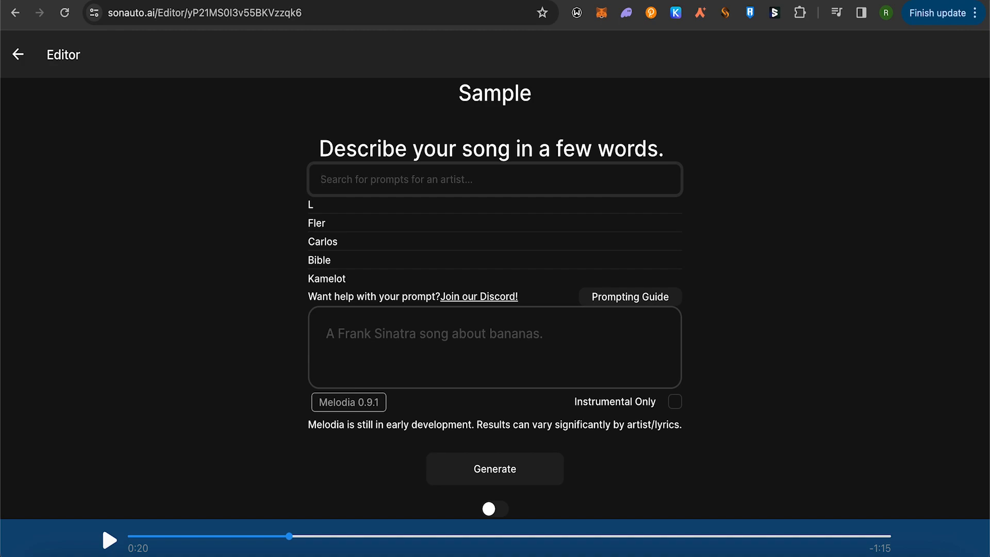
# - Enter the description 'Song is about lake near a mountain, sang in voice of Bob Dylan.'
pyautogui.write('L')
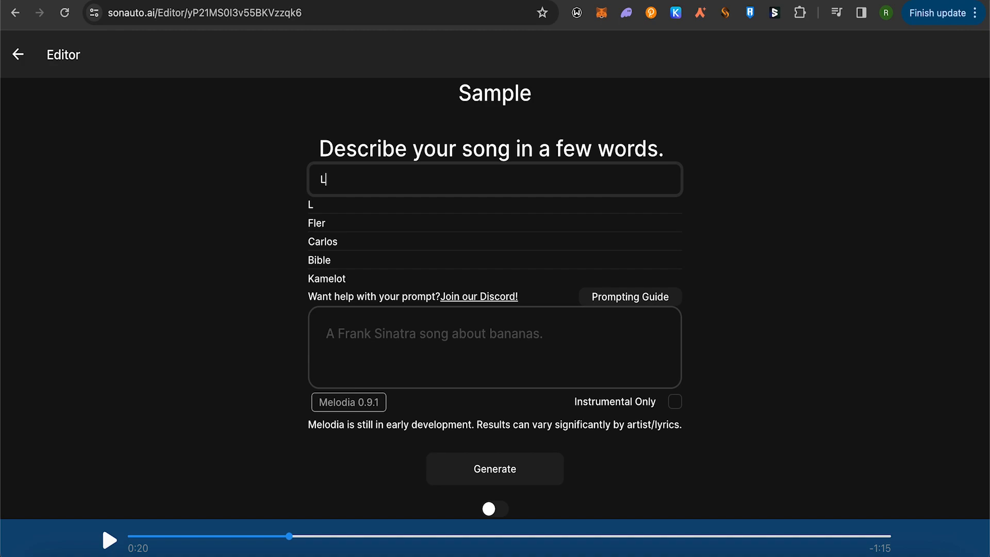
pyautogui.write('Song is about lake near a mountain, sang in voice of Bob dyl')
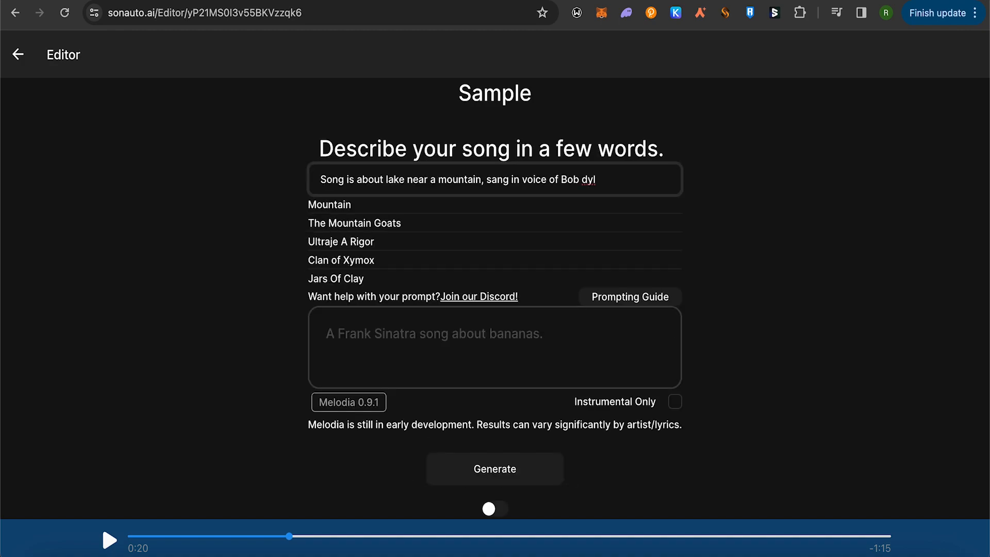
pyautogui.write('an.')
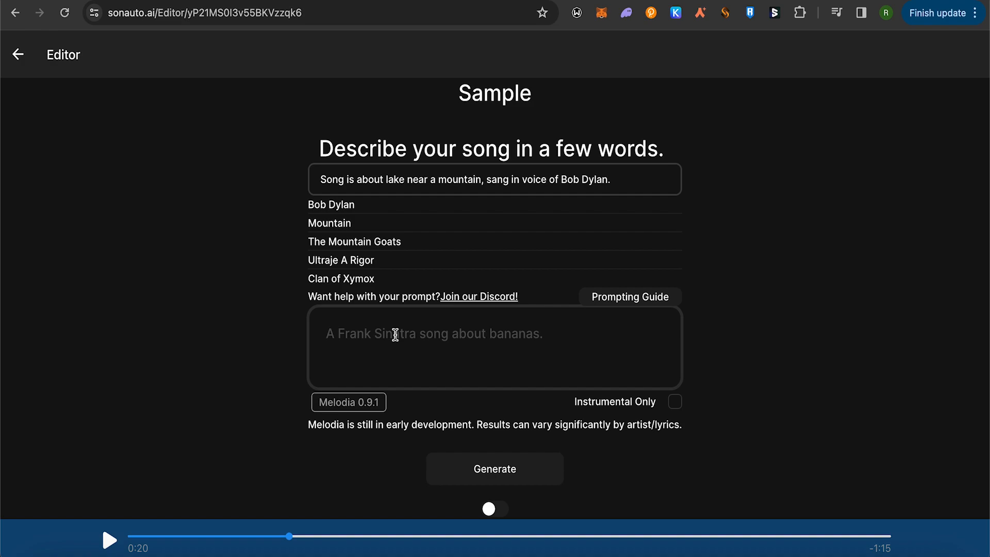
pyautogui.moveTo(671, 344)
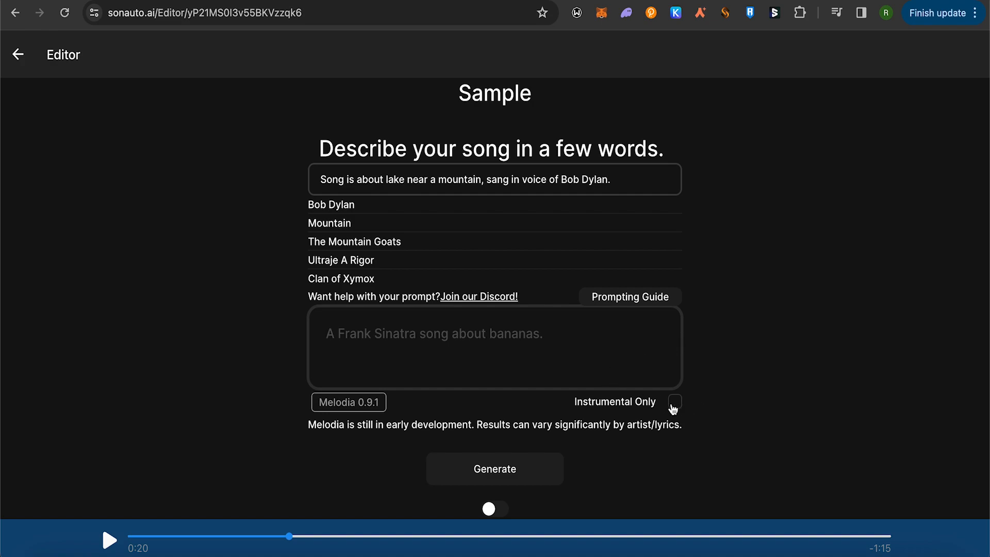
pyautogui.moveTo(763, 397)
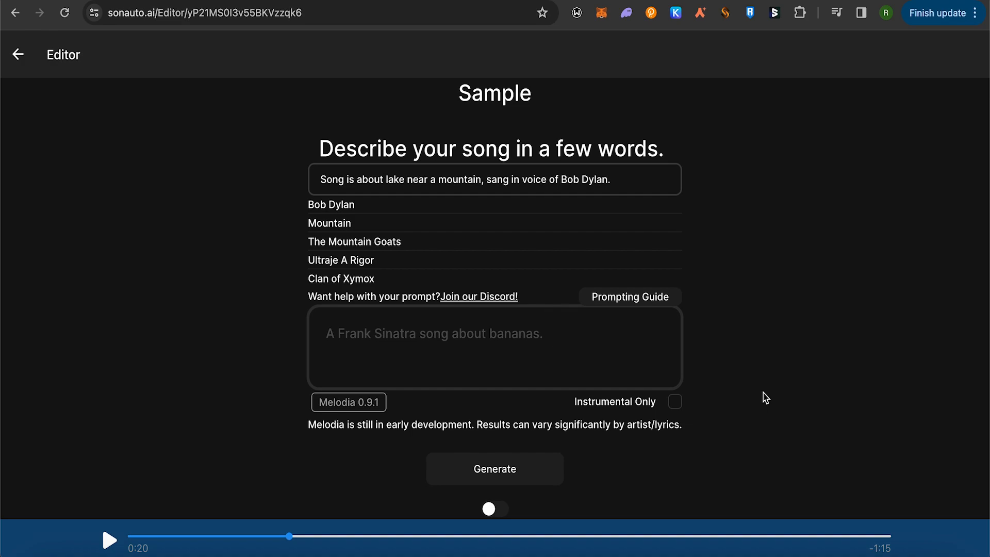
pyautogui.moveTo(757, 398)
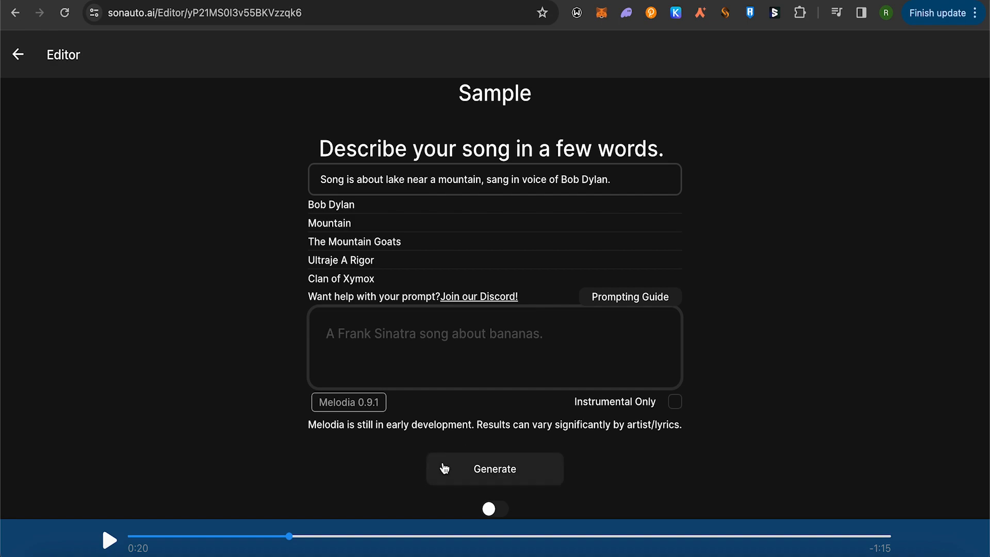
# - Generate the song from the Sample description
pyautogui.click(494, 469)
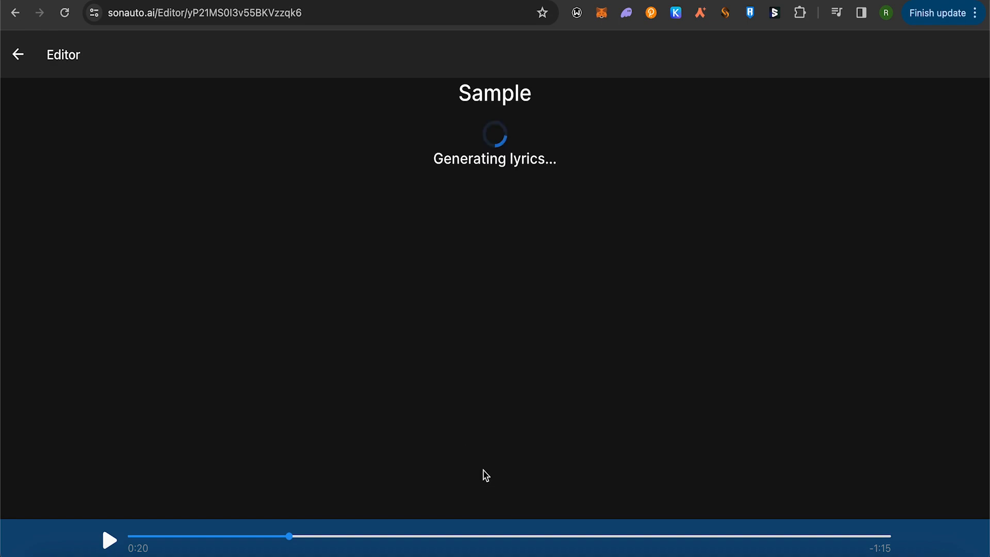
pyautogui.moveTo(784, 395)
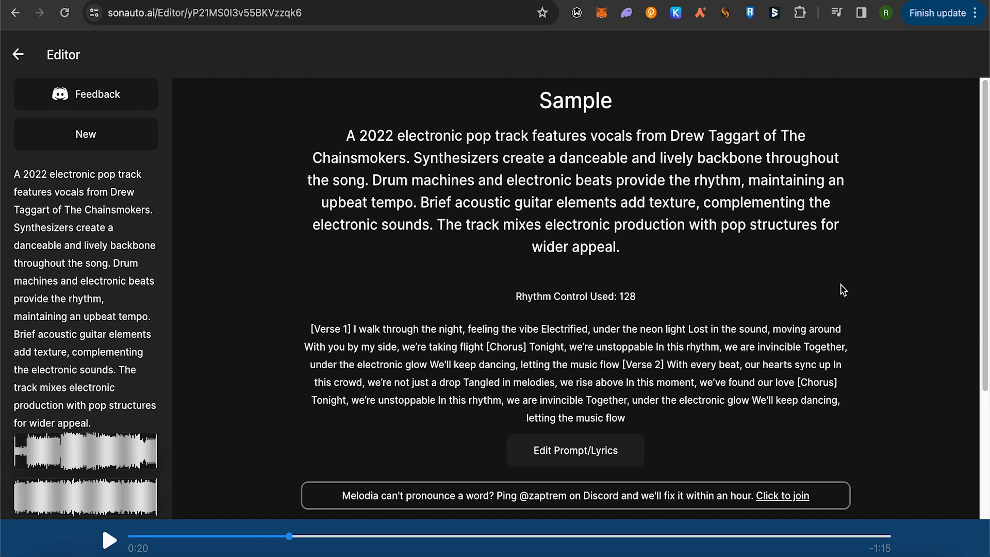
# - Scroll down past the generated lyrics to the song variation waveforms
pyautogui.scroll(-3)
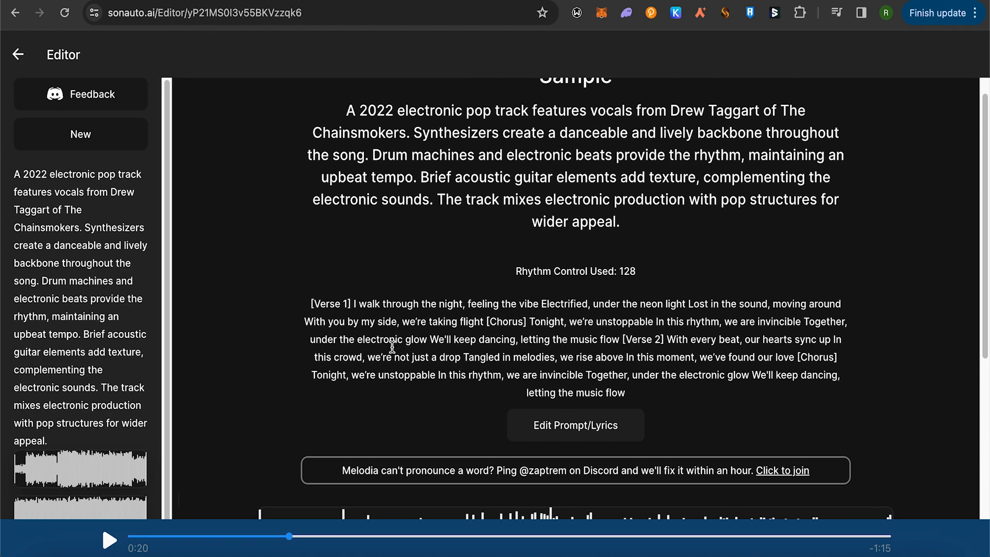
pyautogui.moveTo(576, 390)
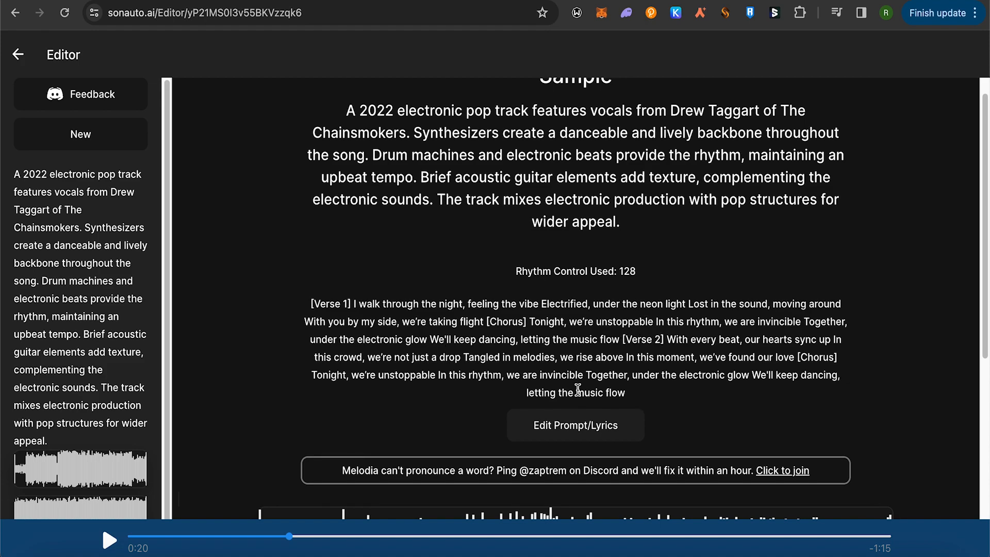
pyautogui.scroll(-3)
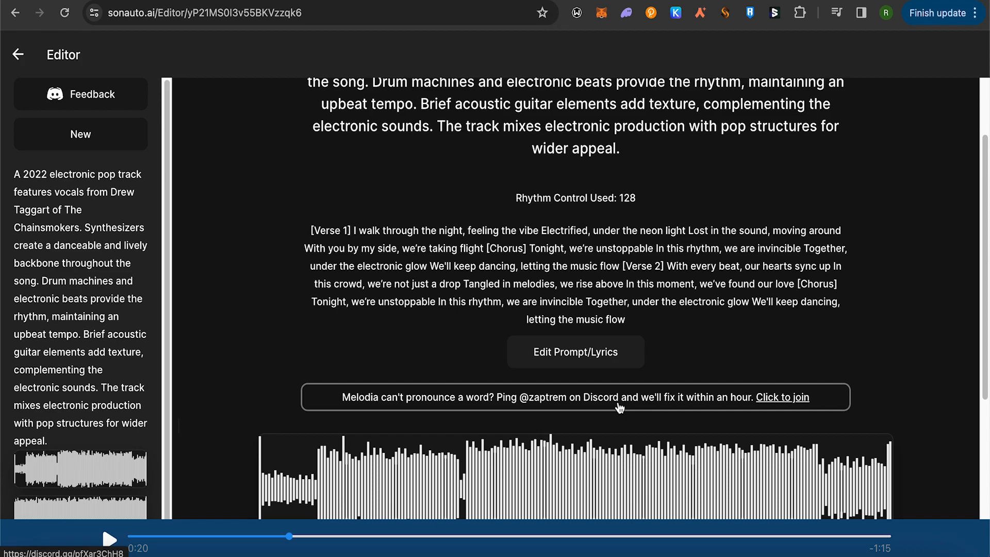
pyautogui.moveTo(573, 361)
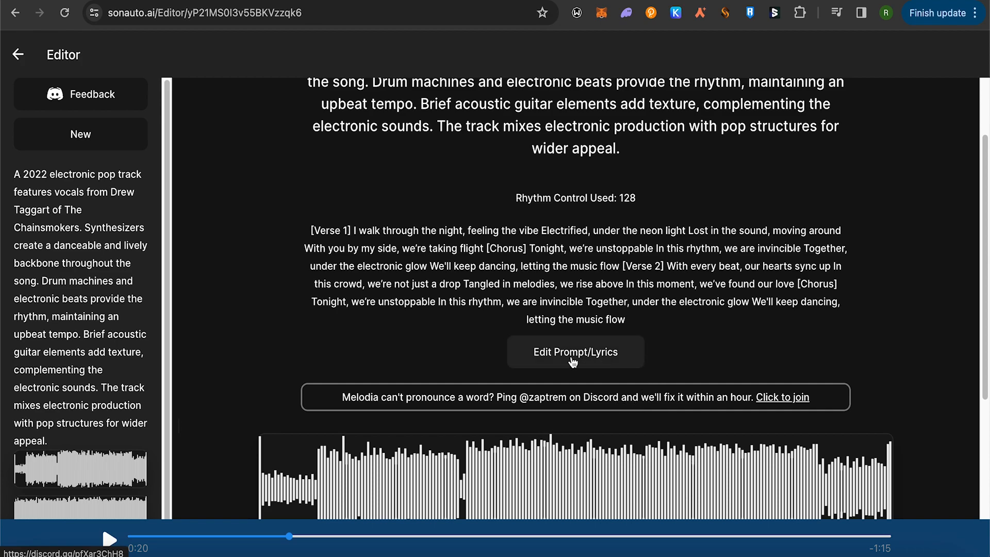
pyautogui.moveTo(587, 364)
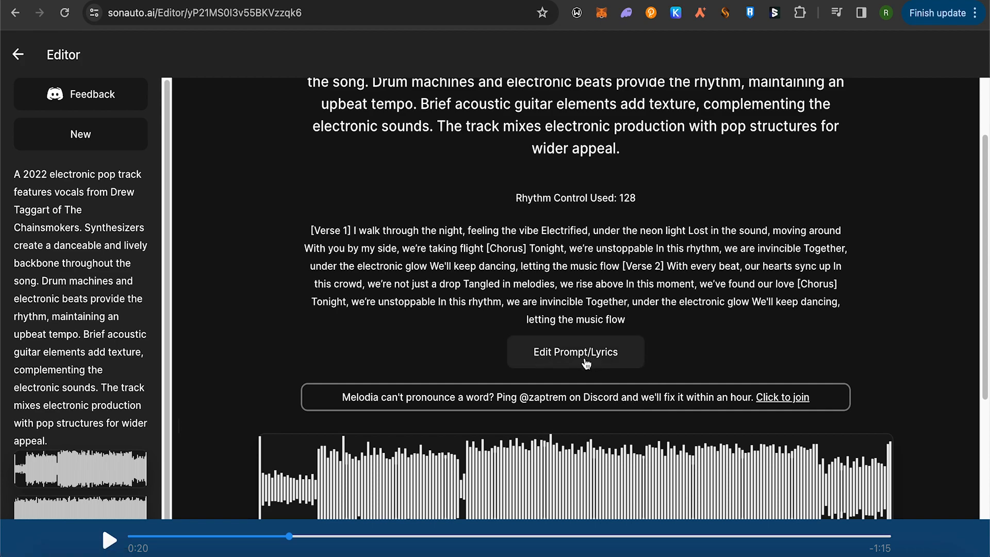
pyautogui.scroll(-3)
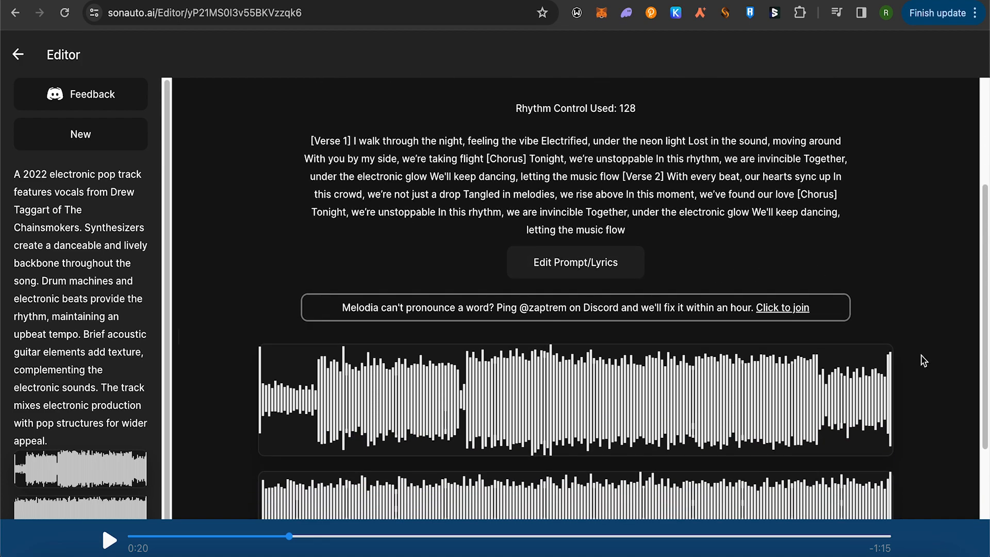
pyautogui.scroll(-3)
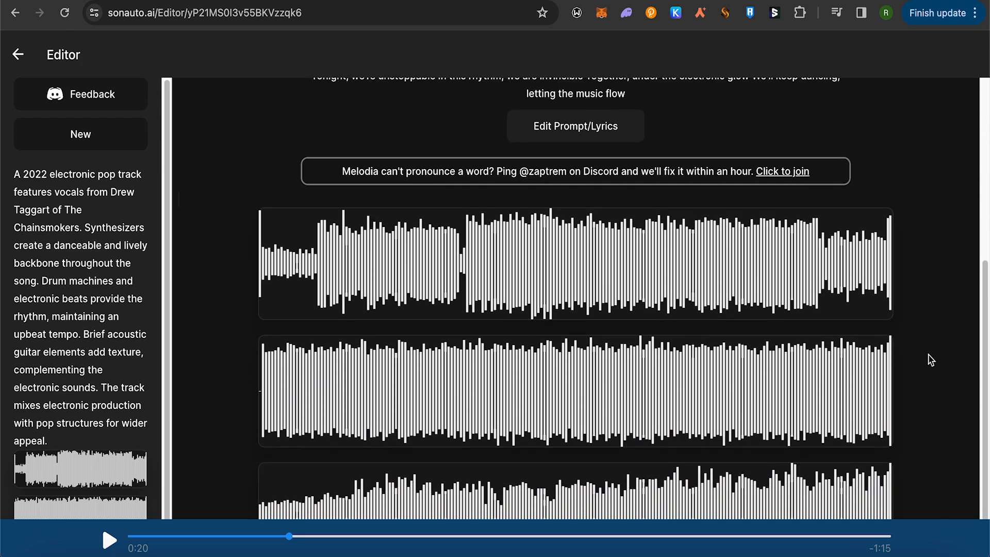
pyautogui.scroll(-3)
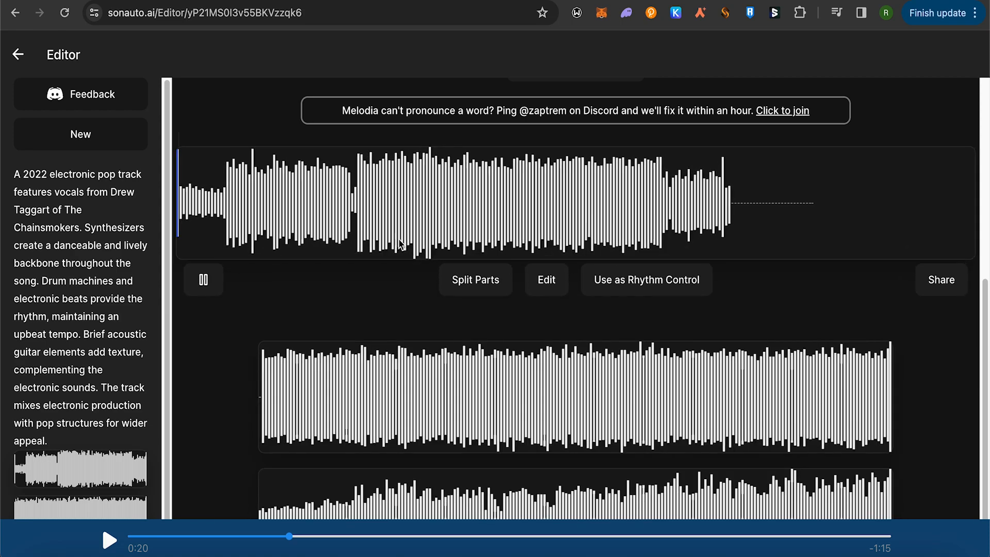
# - Pause the first variation, then view and dismiss its Split Parts options
pyautogui.click(203, 279)
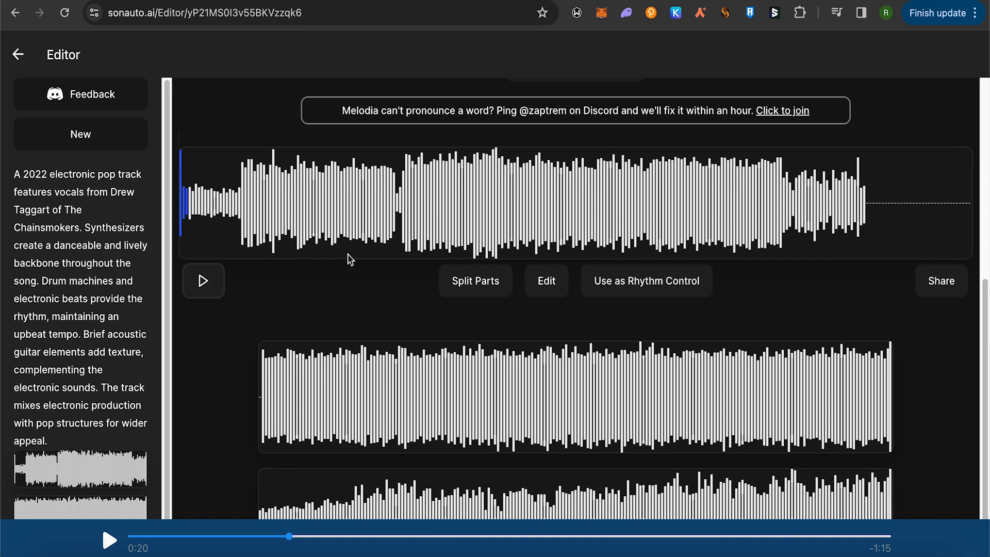
pyautogui.moveTo(559, 284)
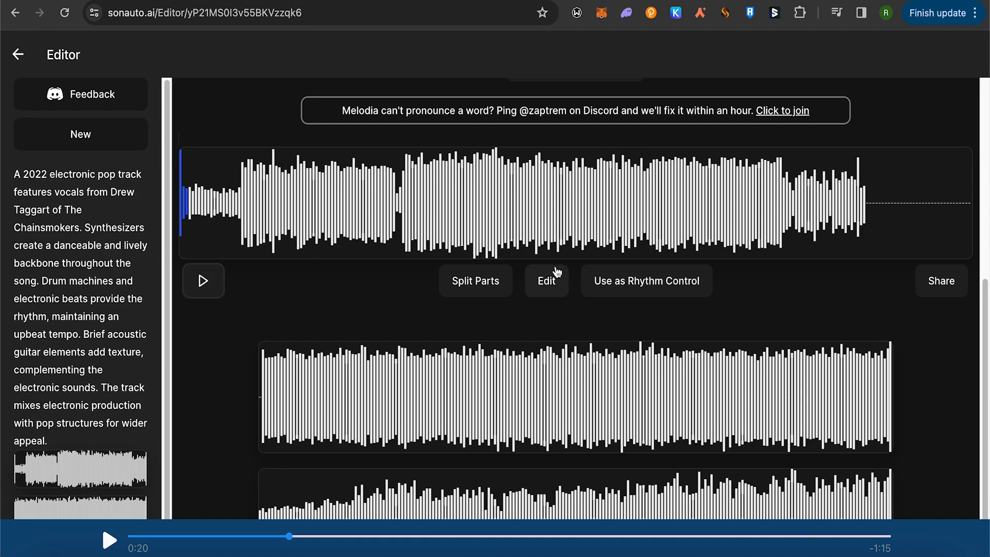
pyautogui.click(475, 280)
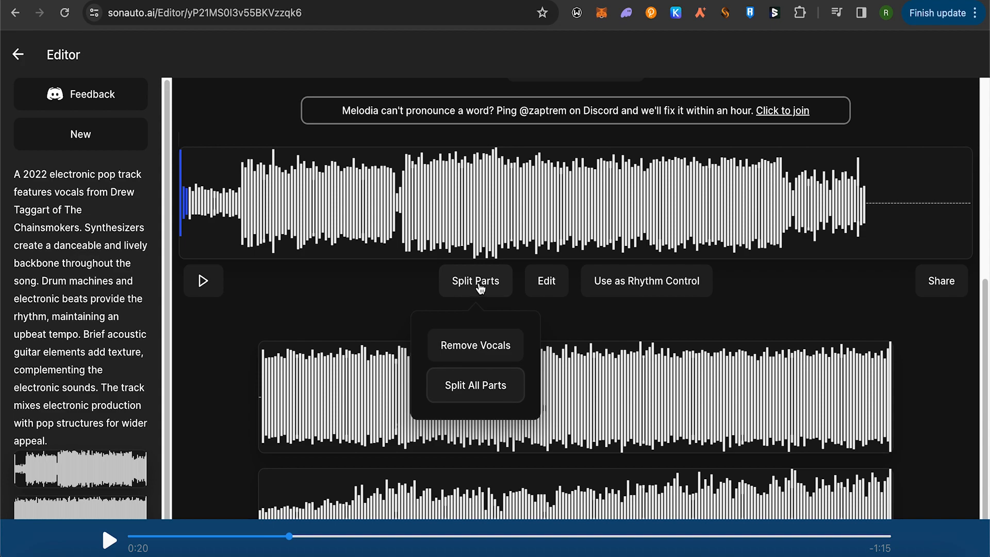
pyautogui.moveTo(488, 356)
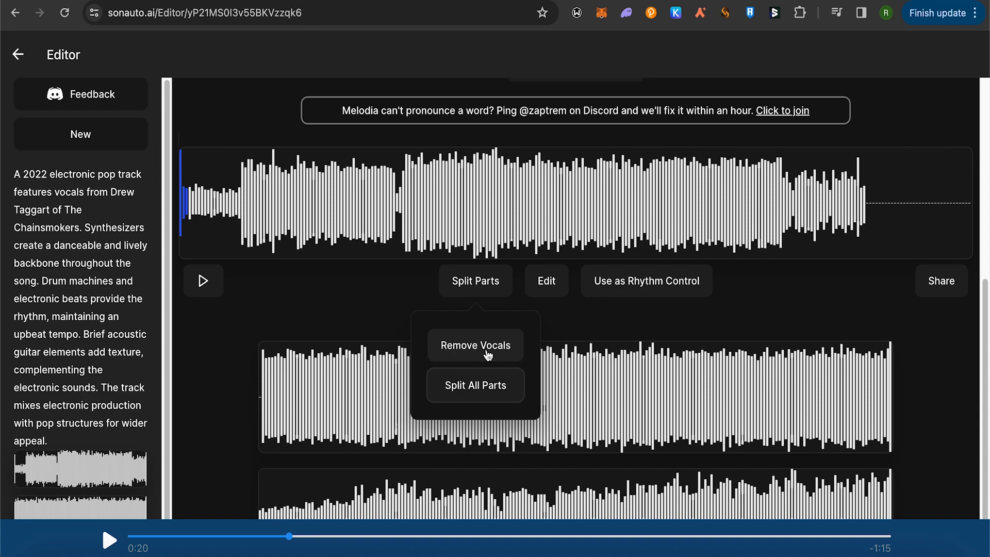
pyautogui.moveTo(582, 290)
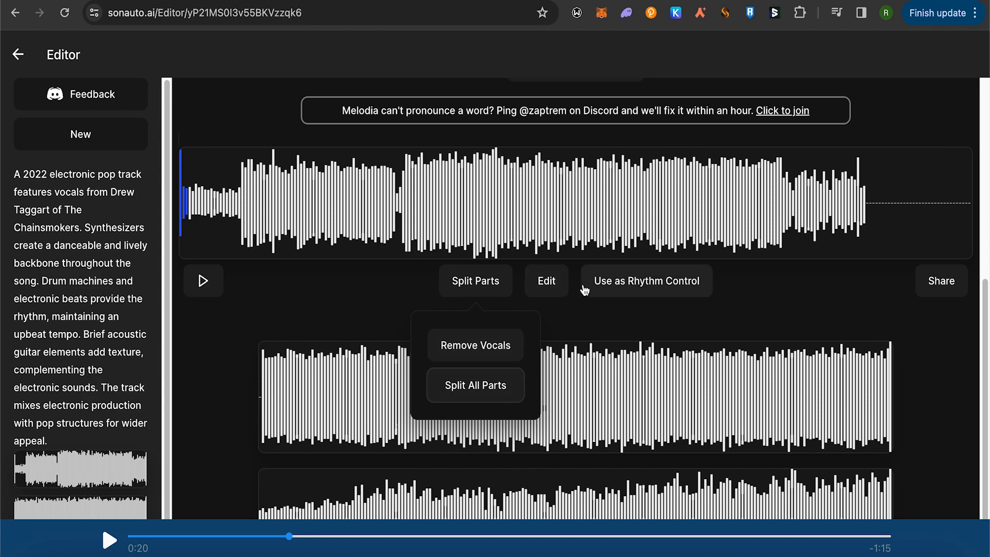
pyautogui.click(546, 281)
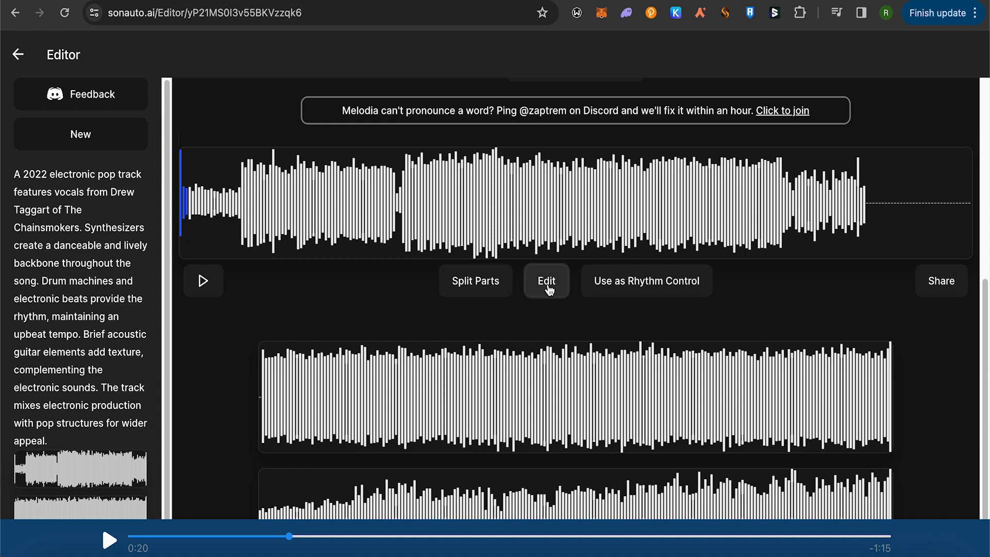
pyautogui.click(546, 281)
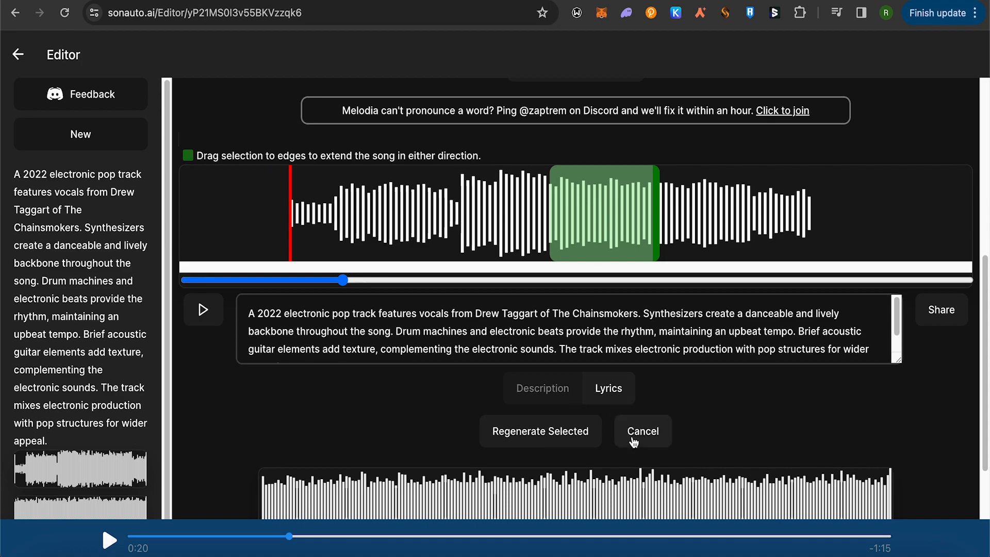
pyautogui.click(642, 431)
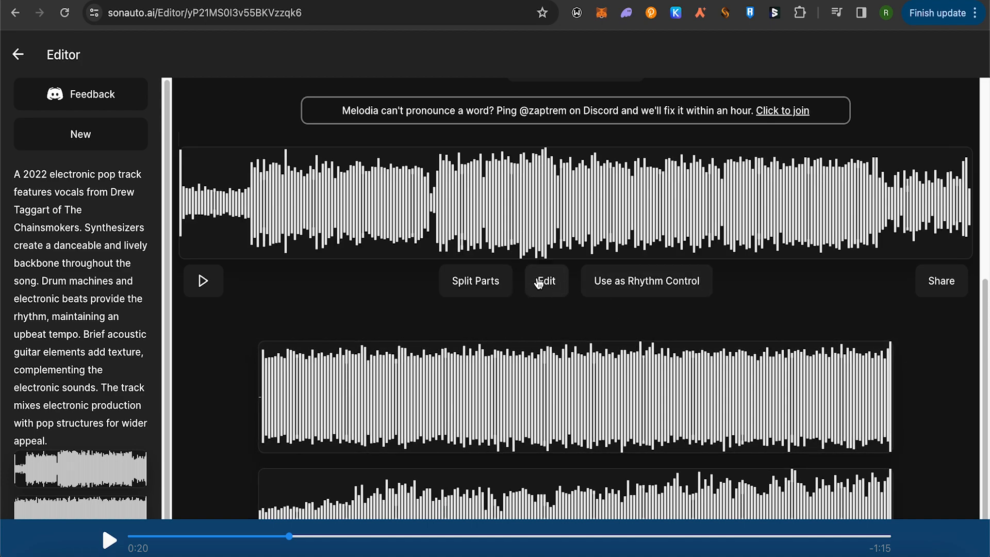
pyautogui.moveTo(952, 293)
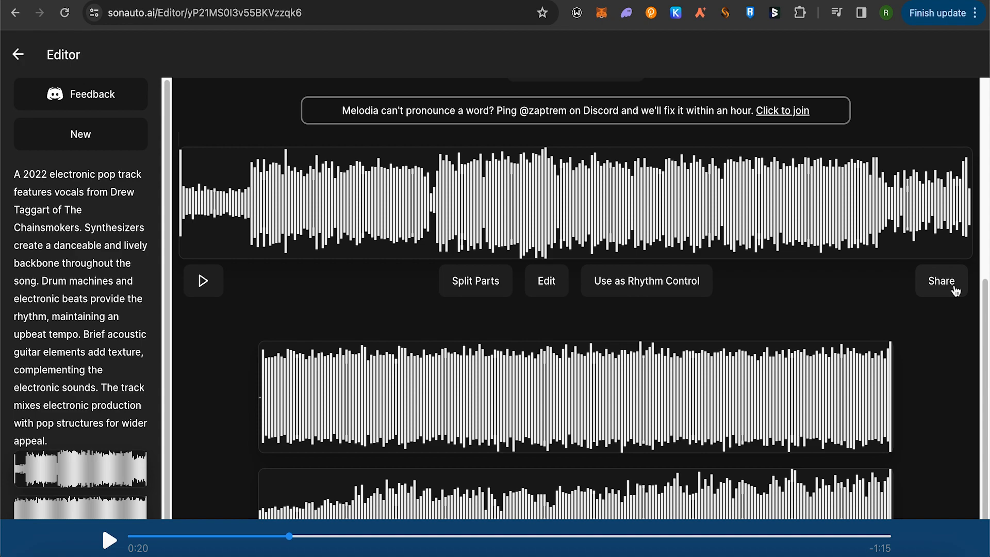
pyautogui.moveTo(426, 316)
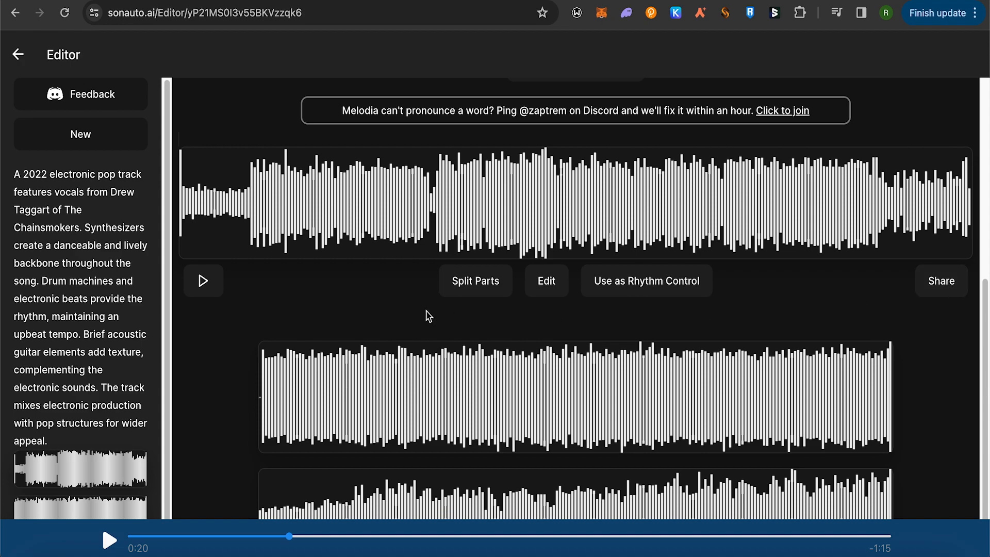
pyautogui.moveTo(480, 316)
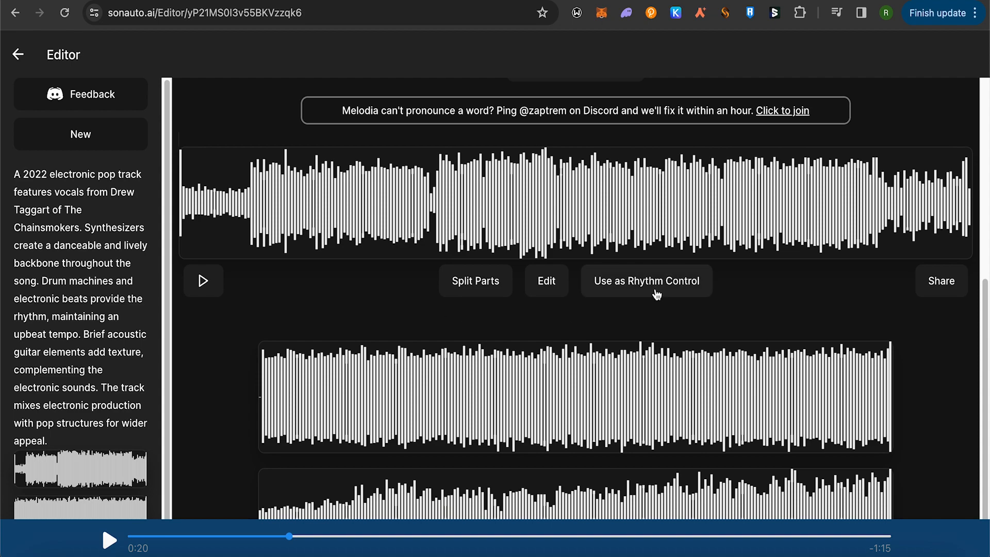
pyautogui.moveTo(653, 289)
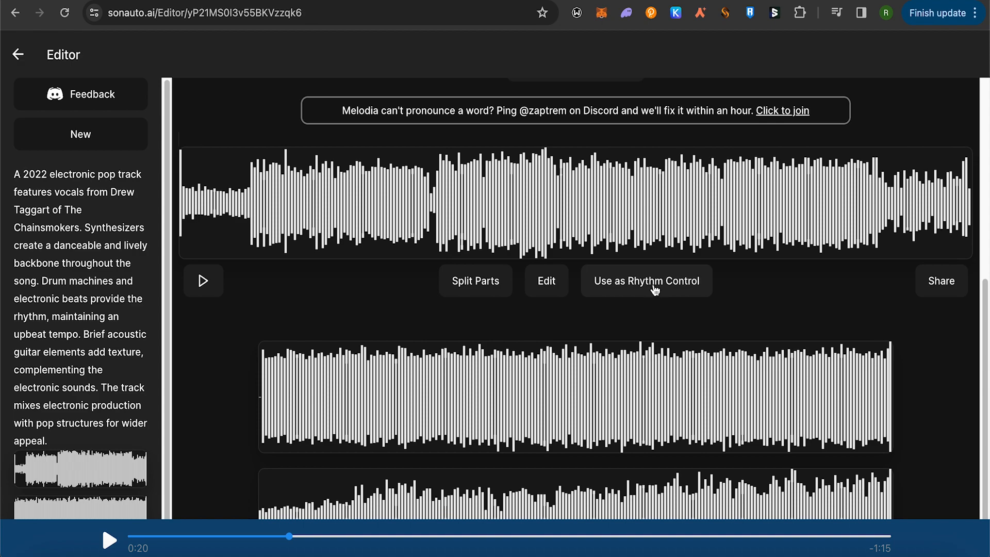
pyautogui.moveTo(659, 288)
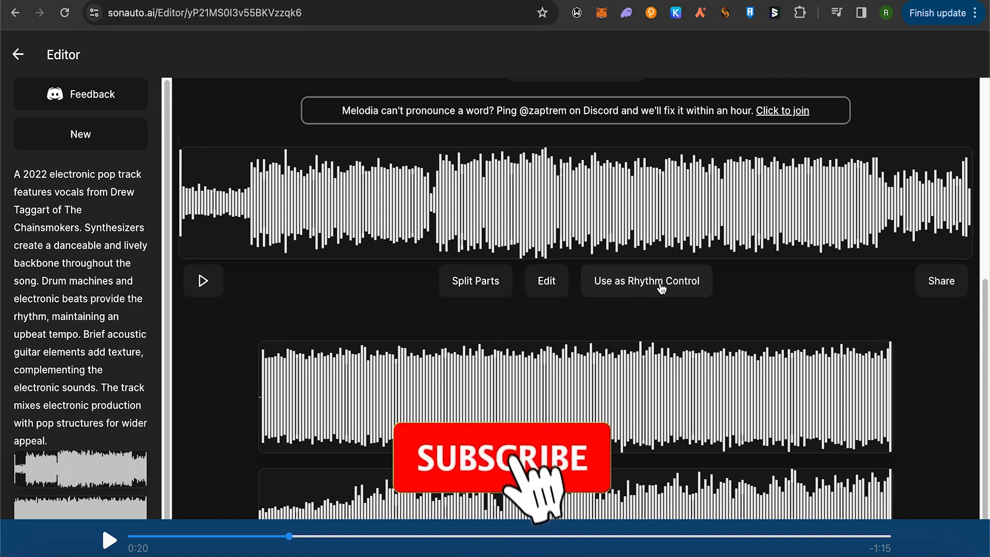
pyautogui.click(501, 457)
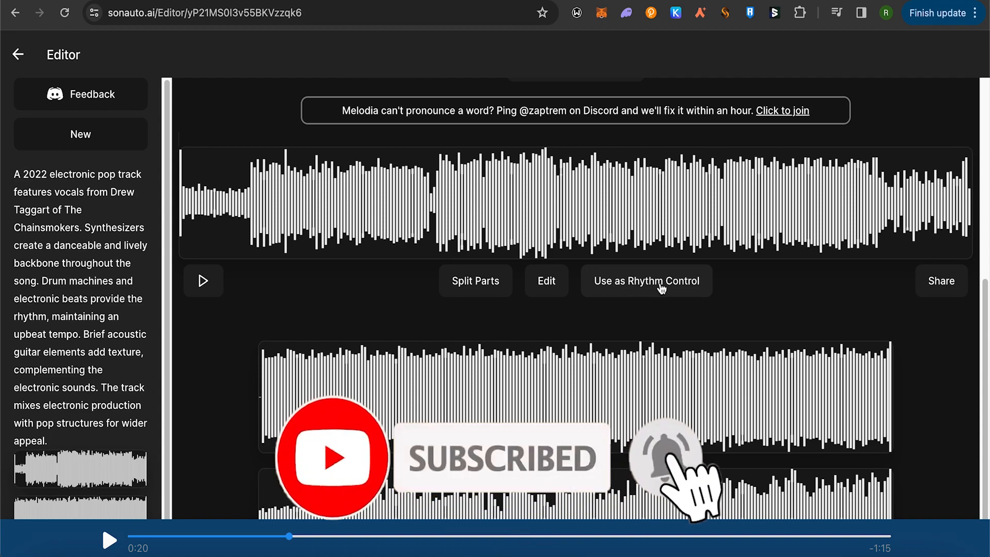